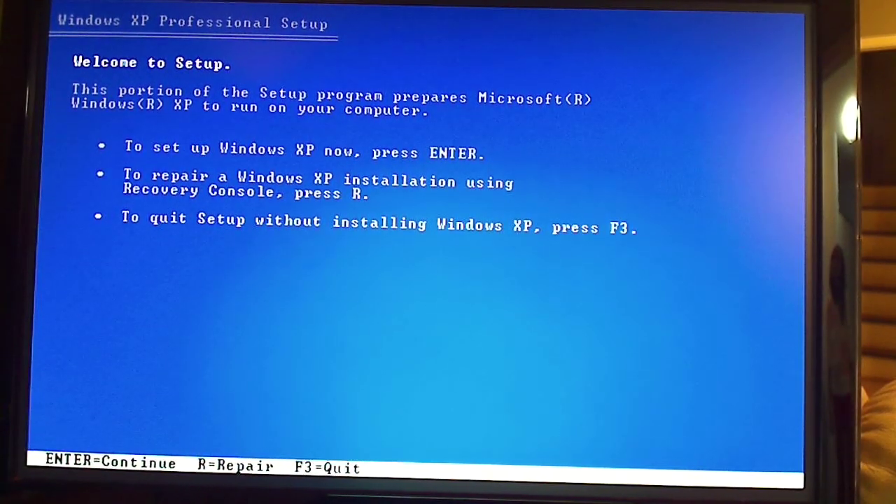
- Choose Recovery Console repair from the Welcome to Setup screen so Setup examines the disks
{"action": "key", "text": "enter"}
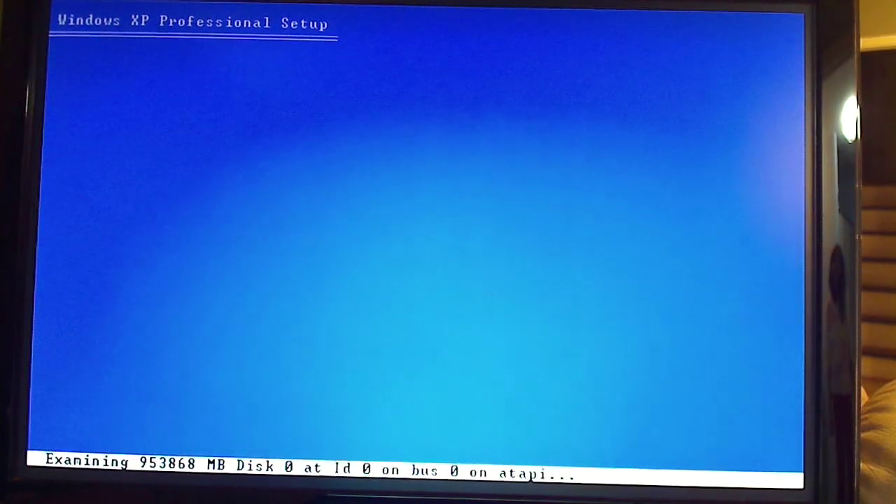